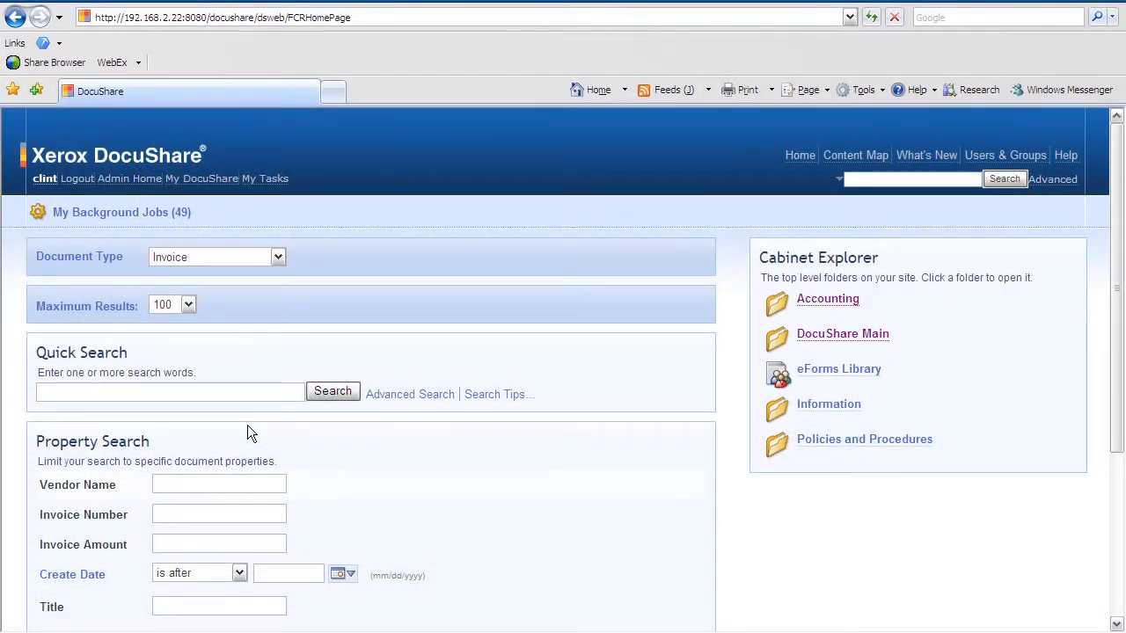
mouse_move(827, 299)
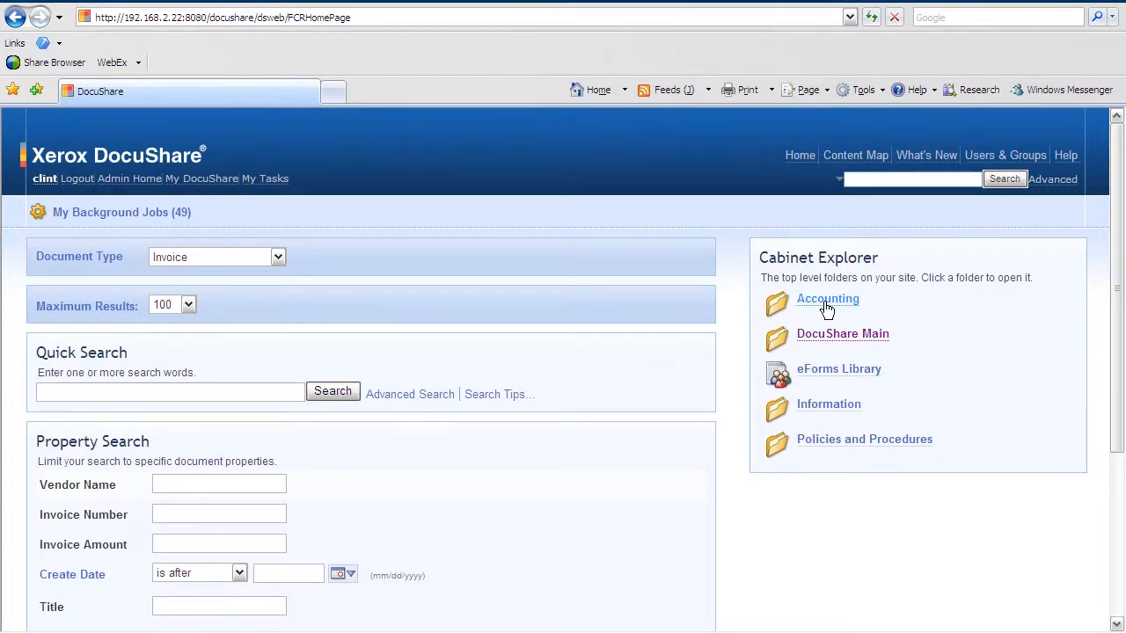
Navigate from the Accounting cabinet through Accounts Payable and Invoices to the Vendors collection.
click(827, 300)
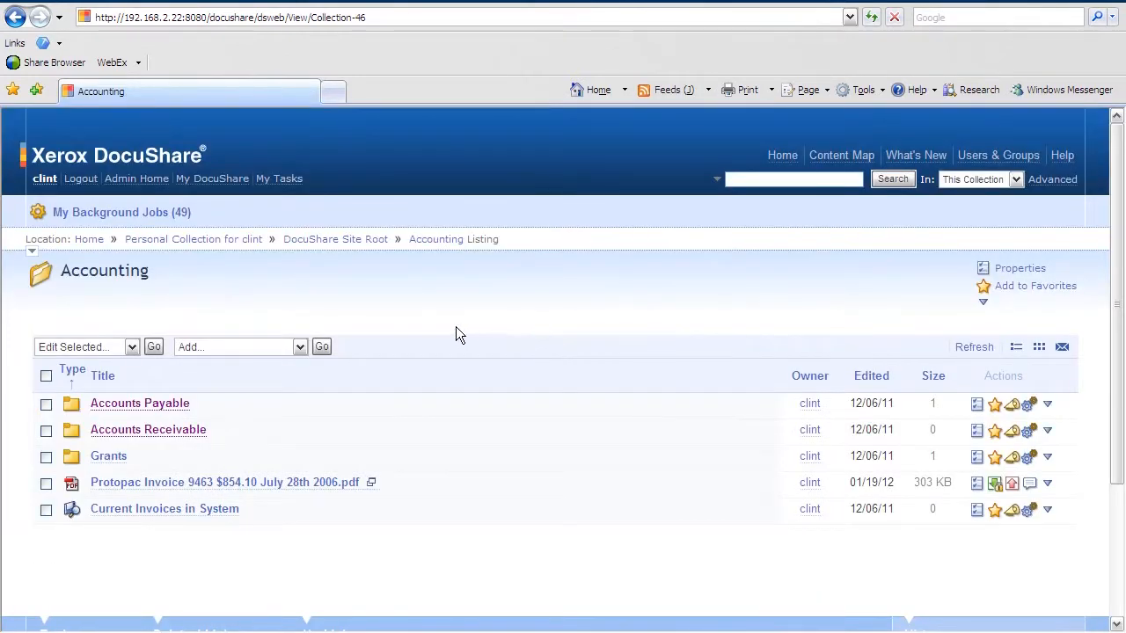
click(139, 403)
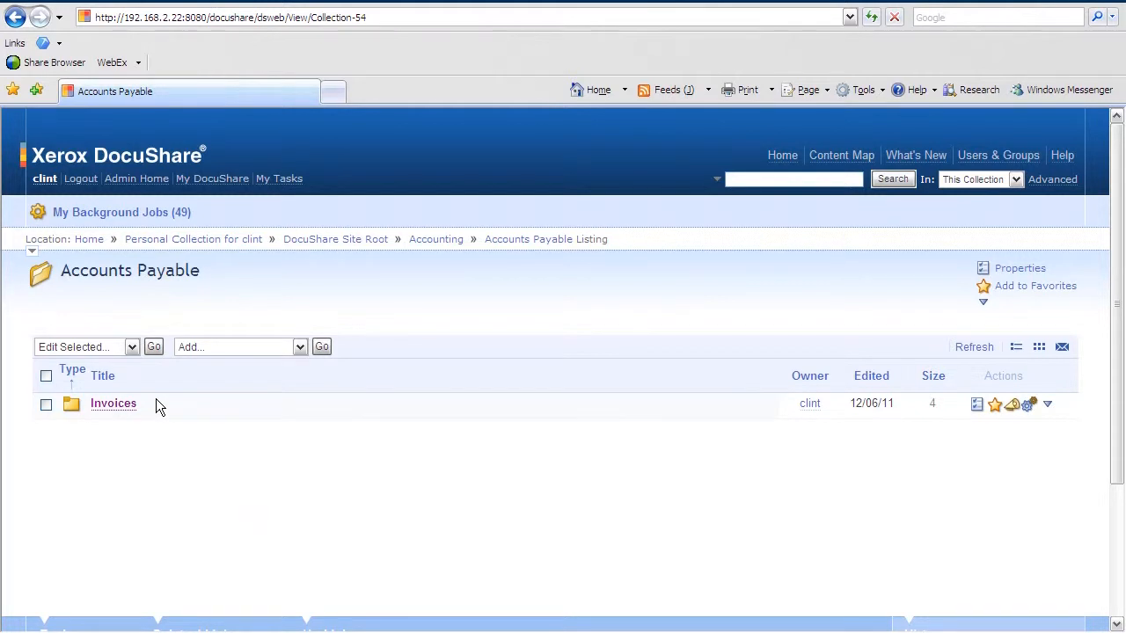
click(112, 403)
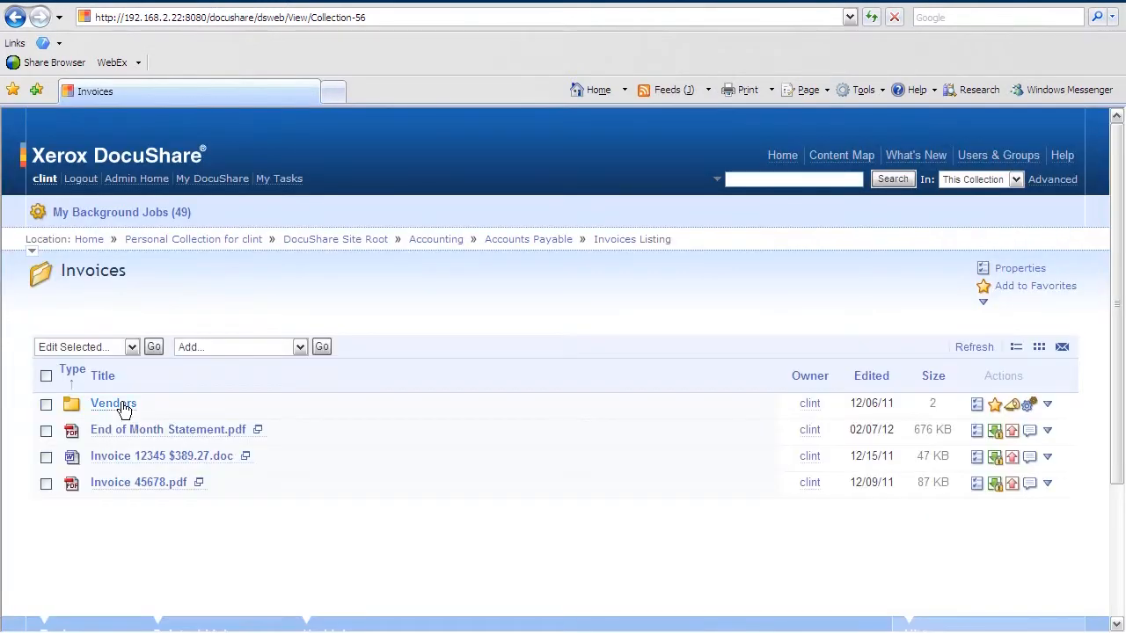
click(113, 403)
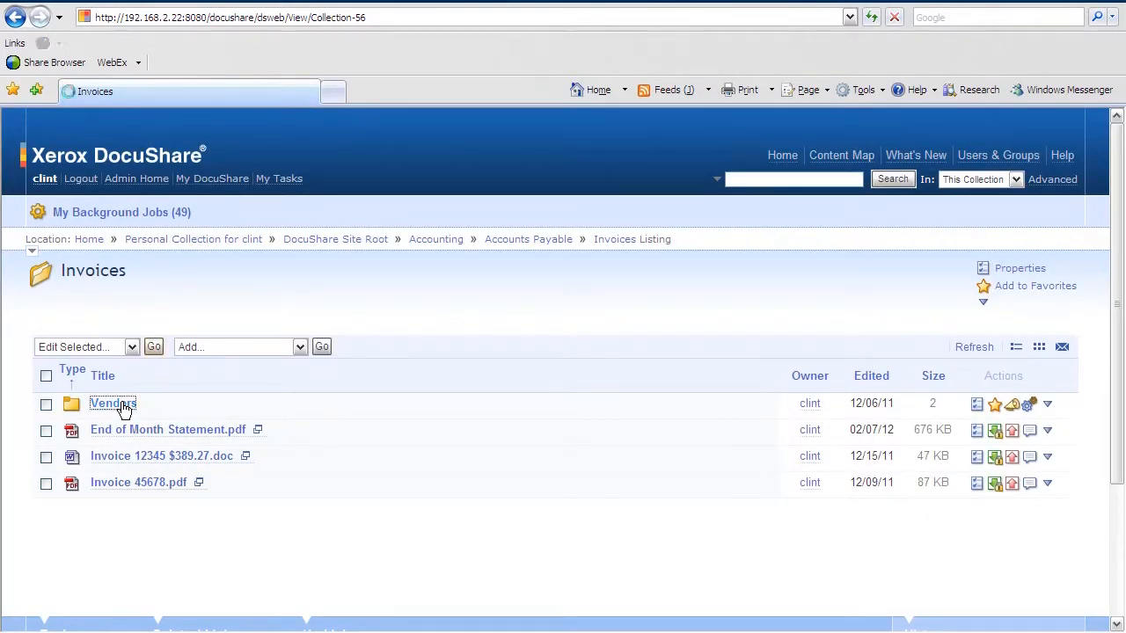
click(111, 402)
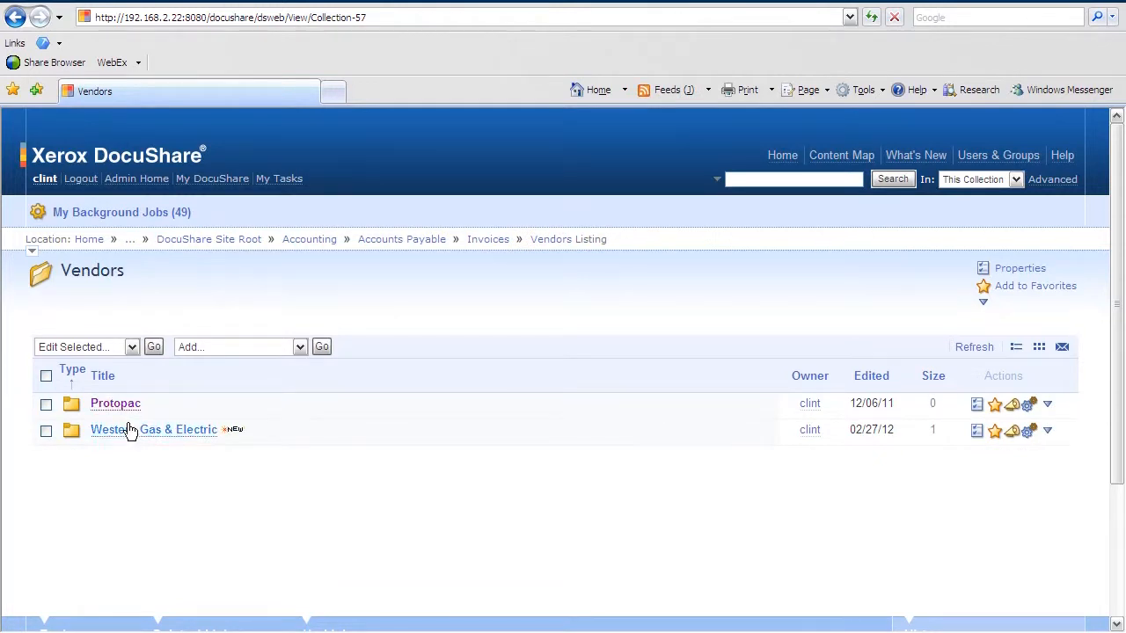
Enter the Western Gas & Electric September collection and choose Invoice as the item type to add.
click(153, 430)
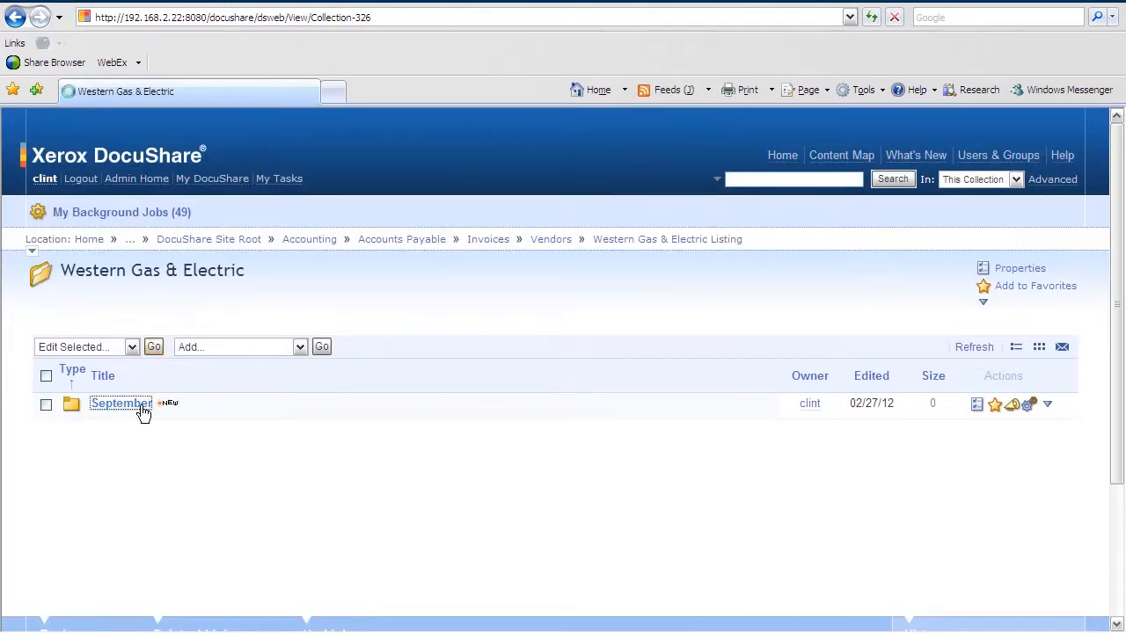
click(119, 403)
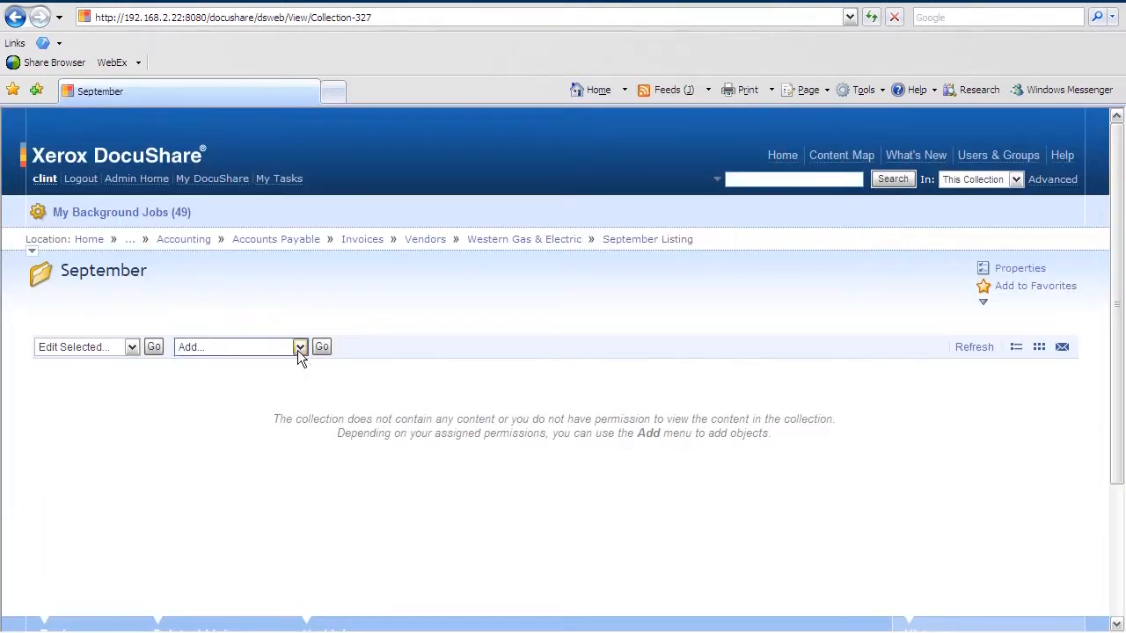
click(299, 346)
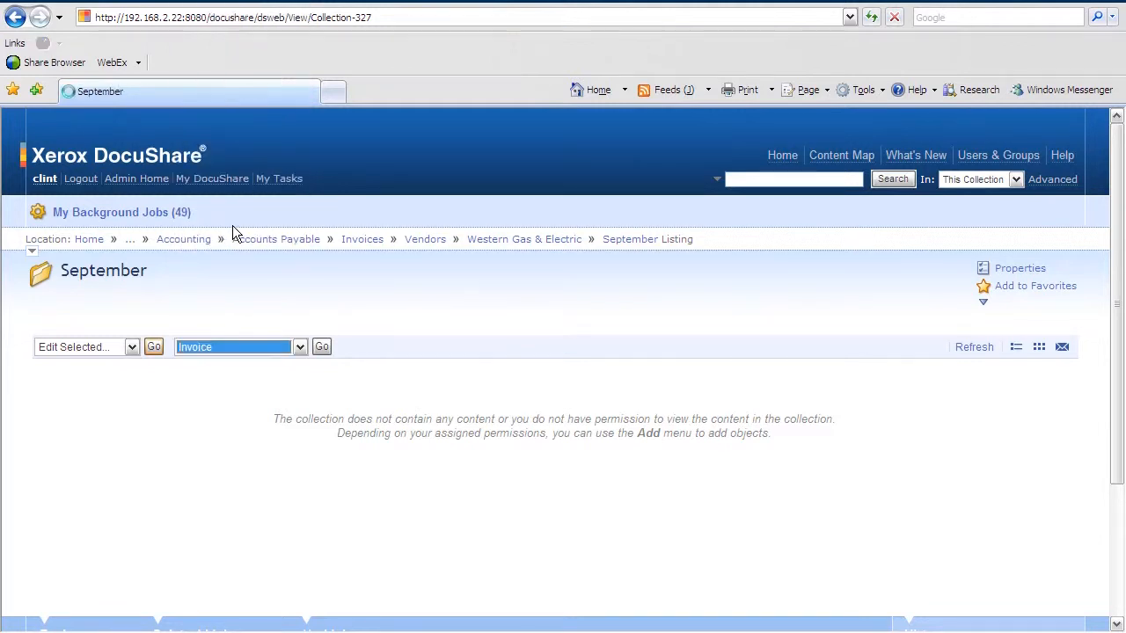
Attach 'Western Gas & Electric Invoice 54321 Sept 20th 2011.pdf' as the new invoice's document and title.
click(320, 345)
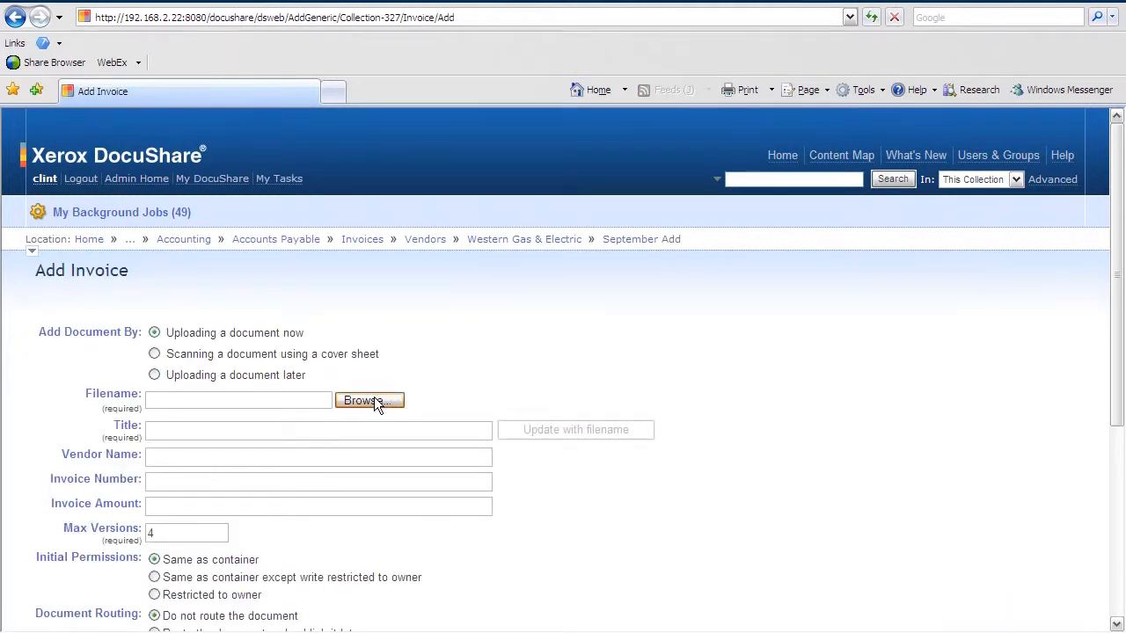
click(369, 401)
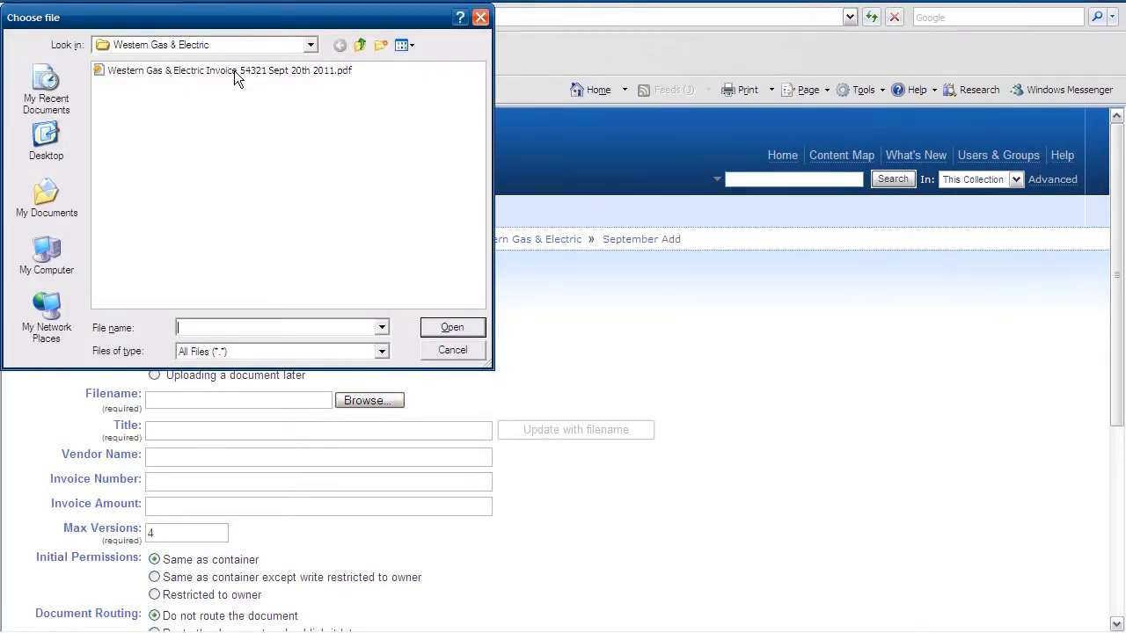
click(228, 70)
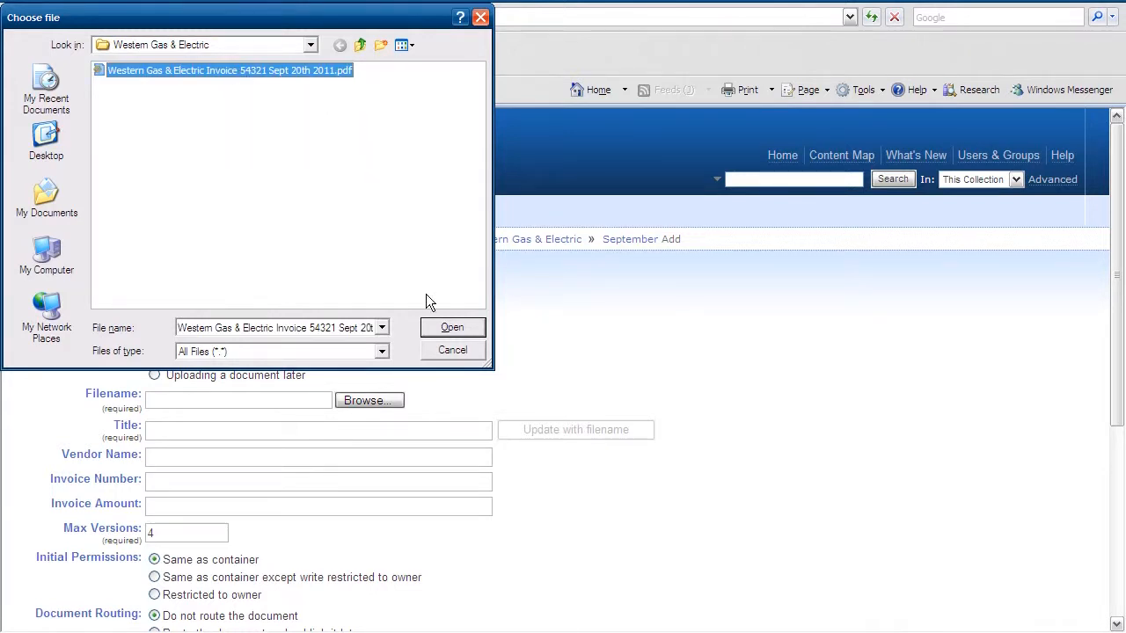
click(452, 325)
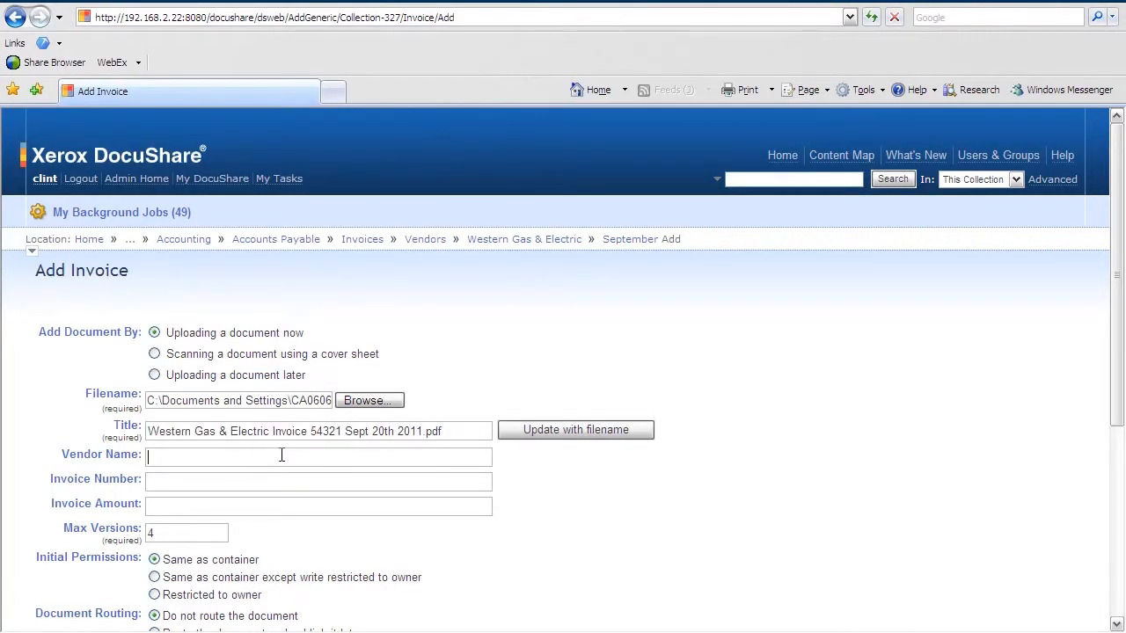
Enter Western Gas & Electric as Vendor Name and 54321 as Invoice Number.
text(Western Gas)
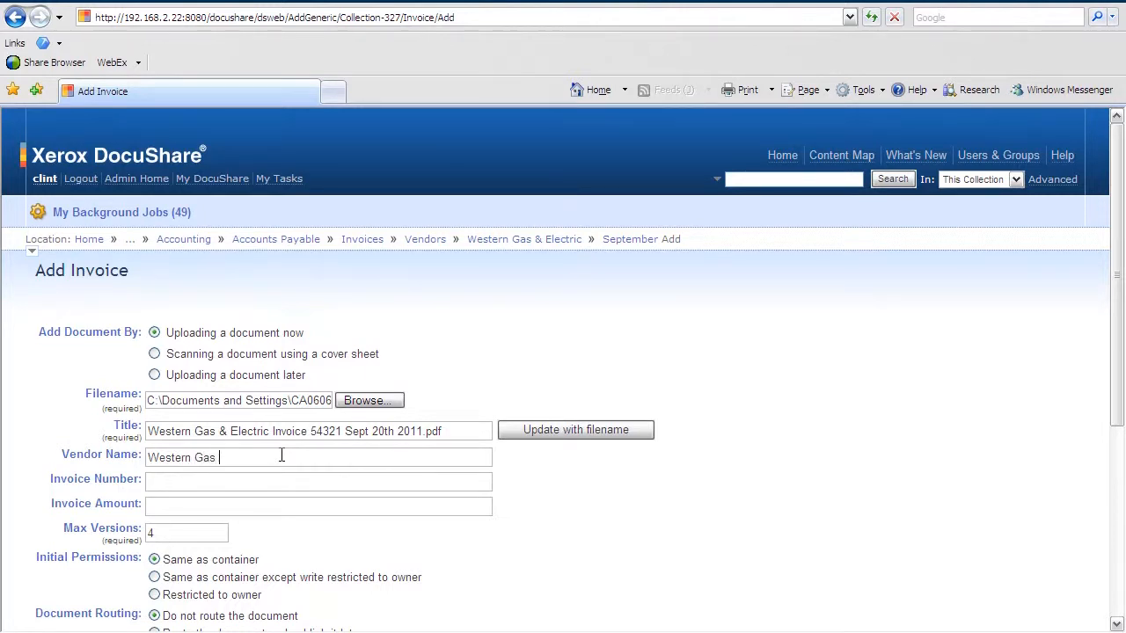
text(& Electric)
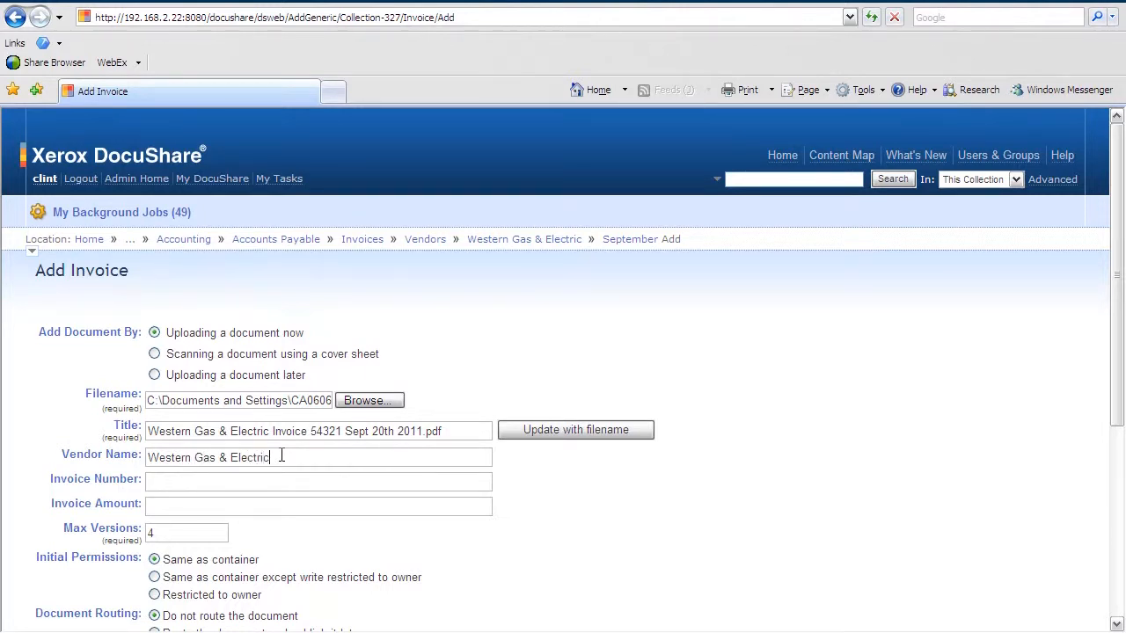
text(543)
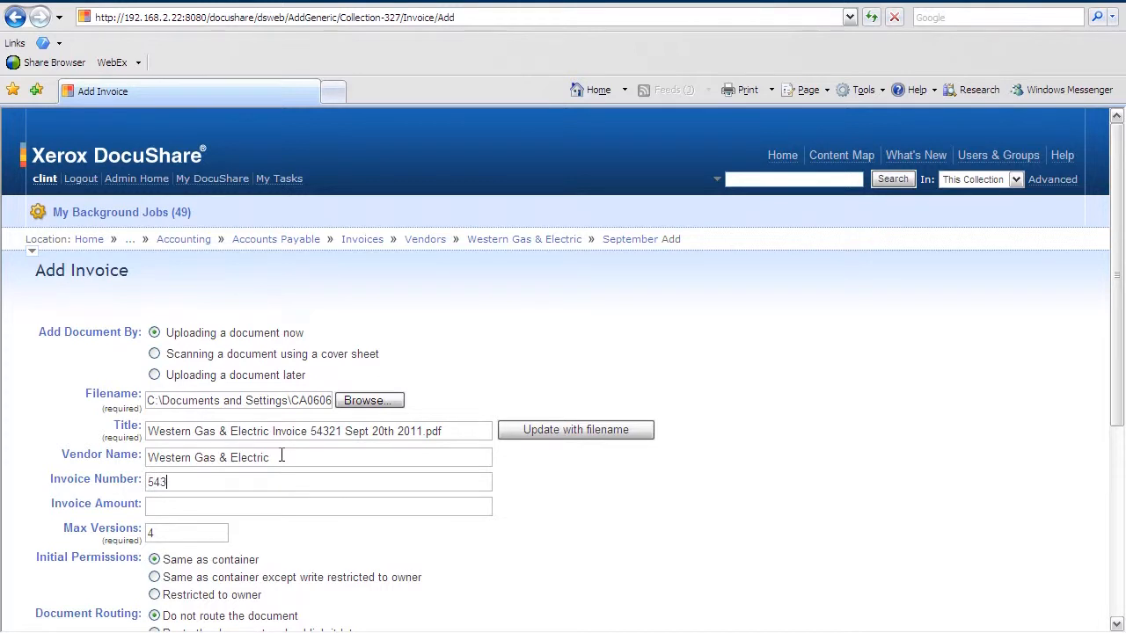
text(45)
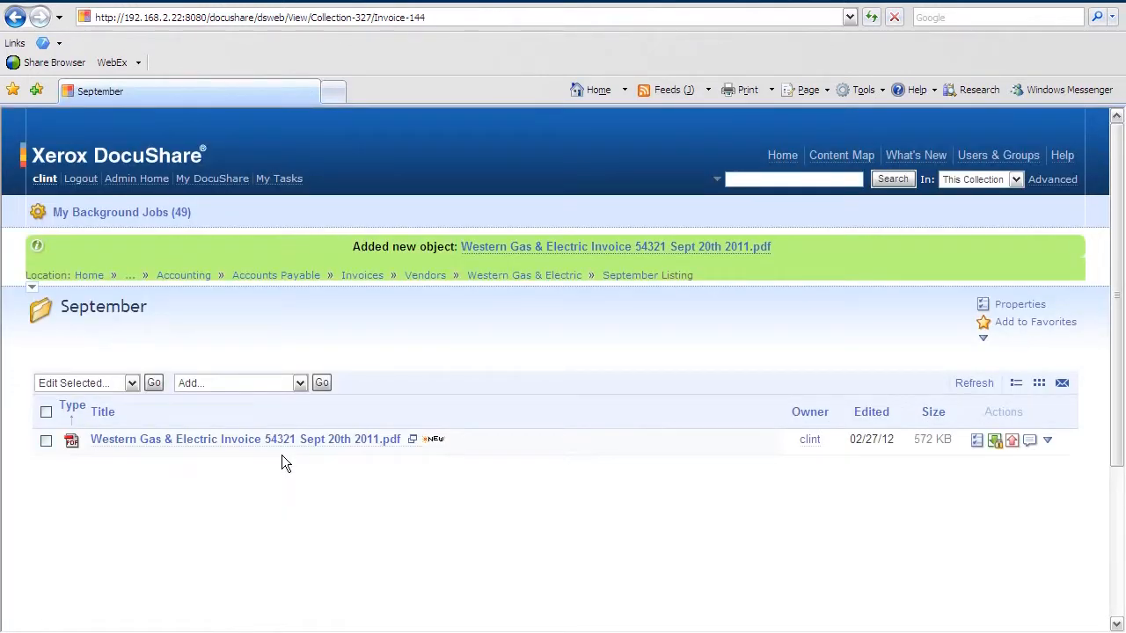
mouse_move(260, 478)
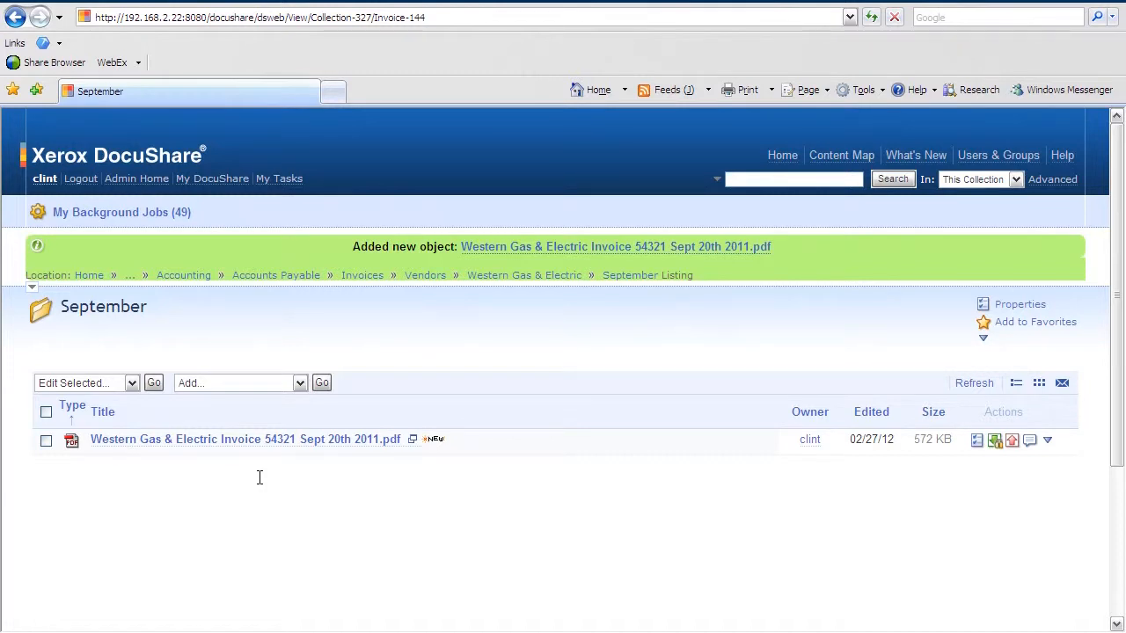
mouse_move(293, 495)
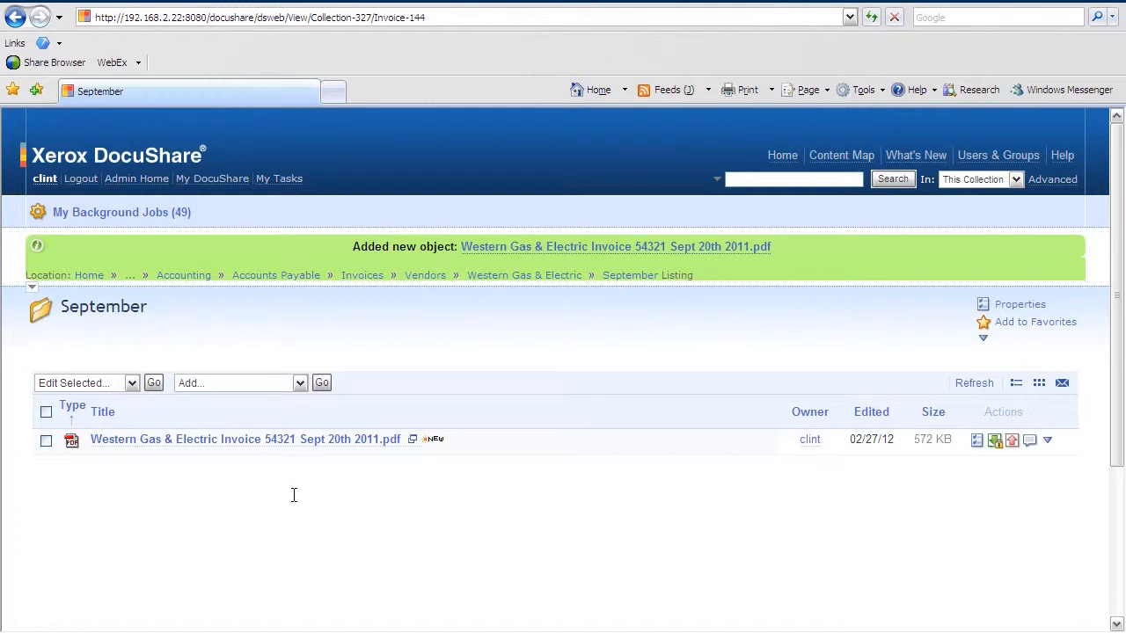
mouse_move(331, 552)
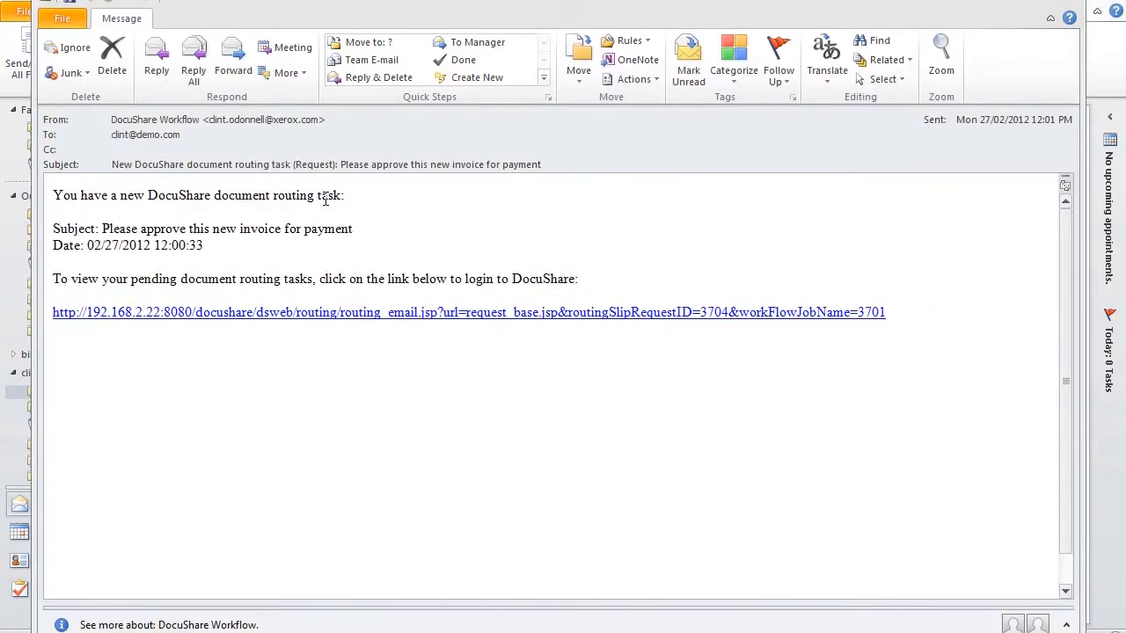
mouse_move(295, 232)
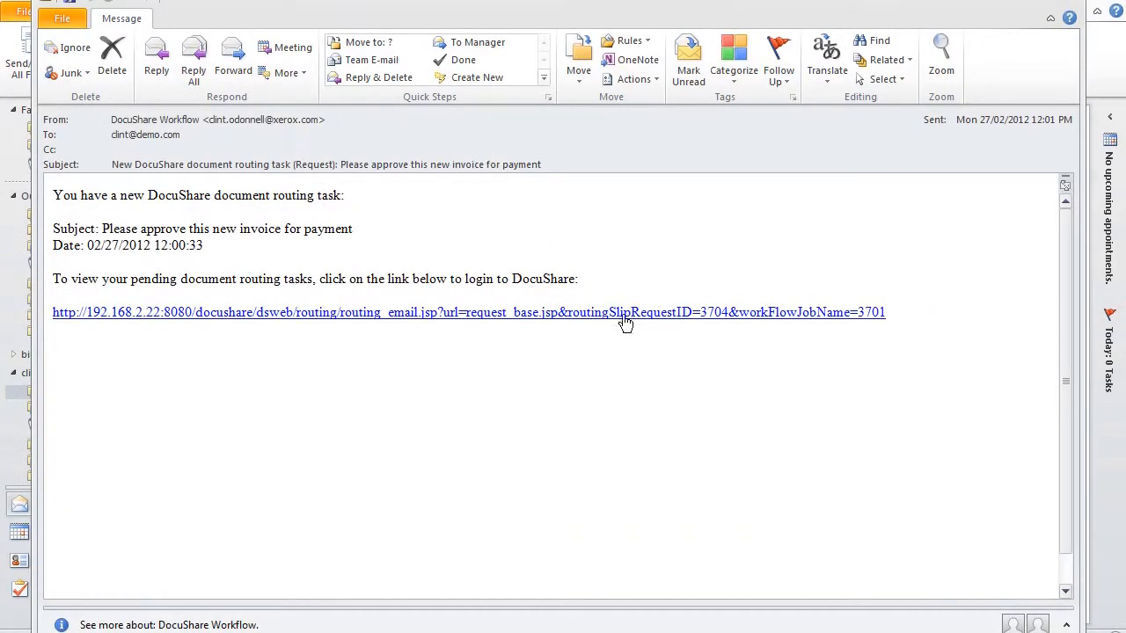
mouse_move(612, 313)
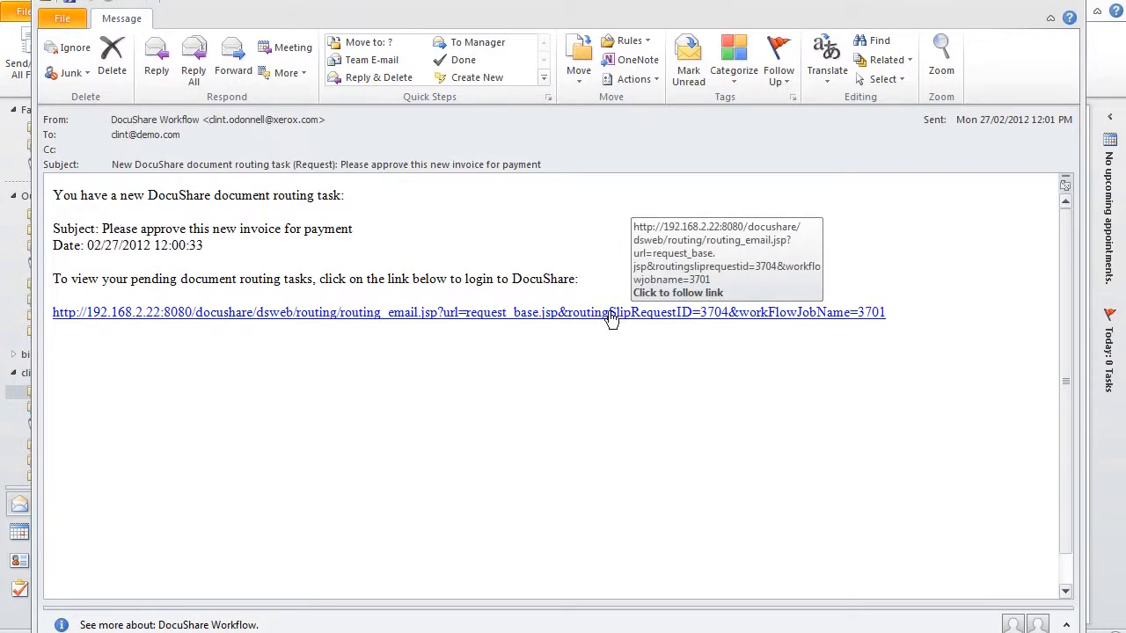